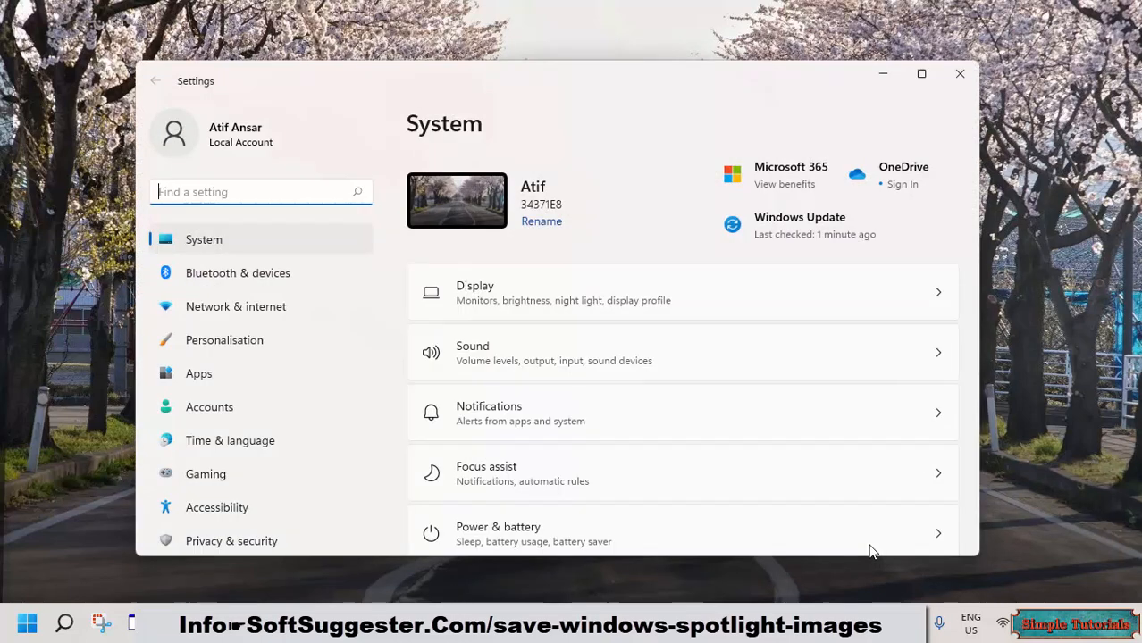
pyautogui.moveTo(834, 412)
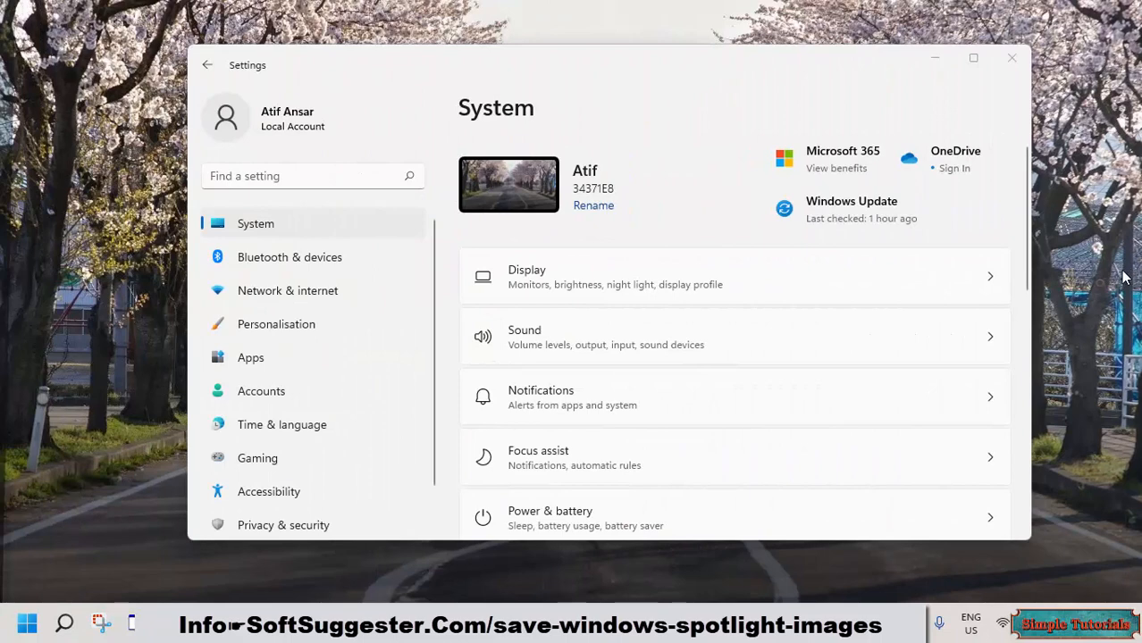
pyautogui.moveTo(276, 324)
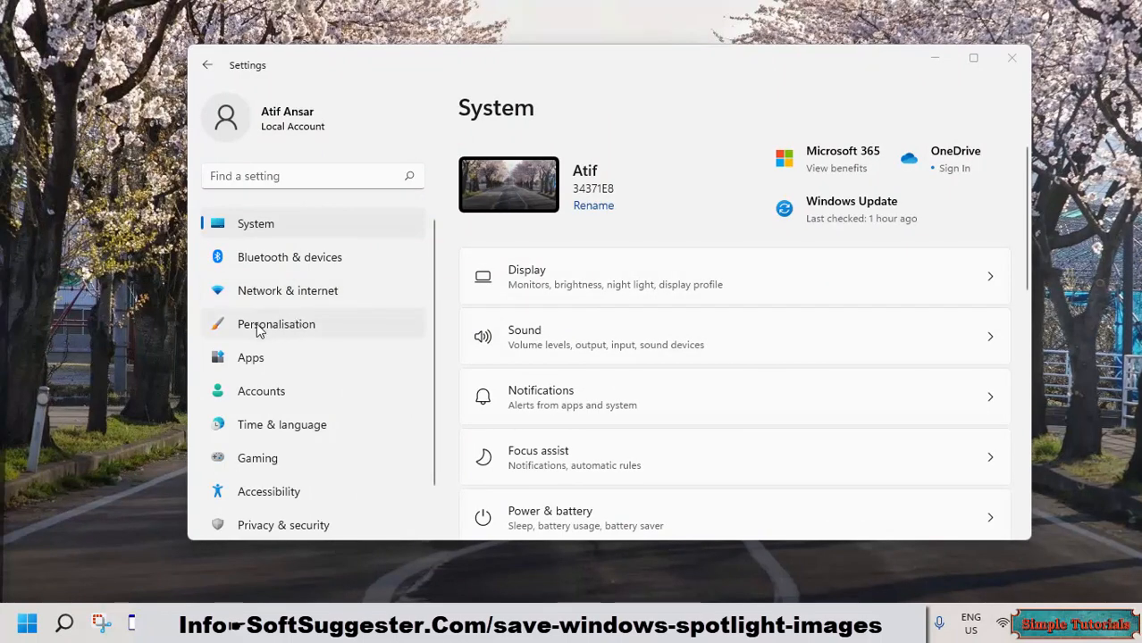
# - Open Personalisation in Settings and scroll down through its options
pyautogui.click(276, 324)
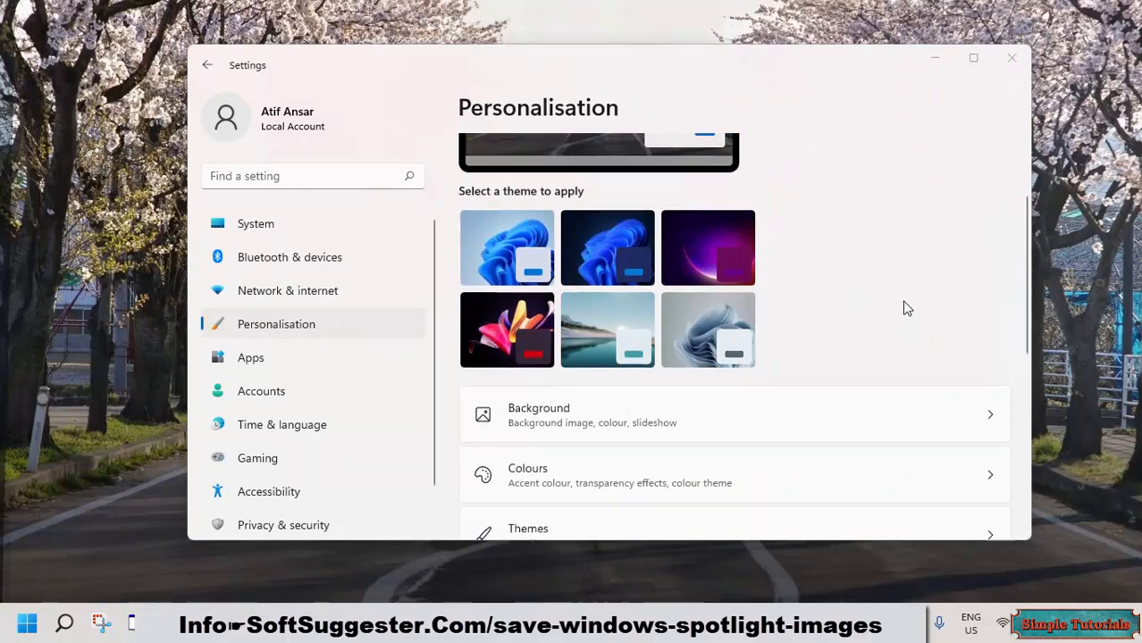
pyautogui.scroll(-3)
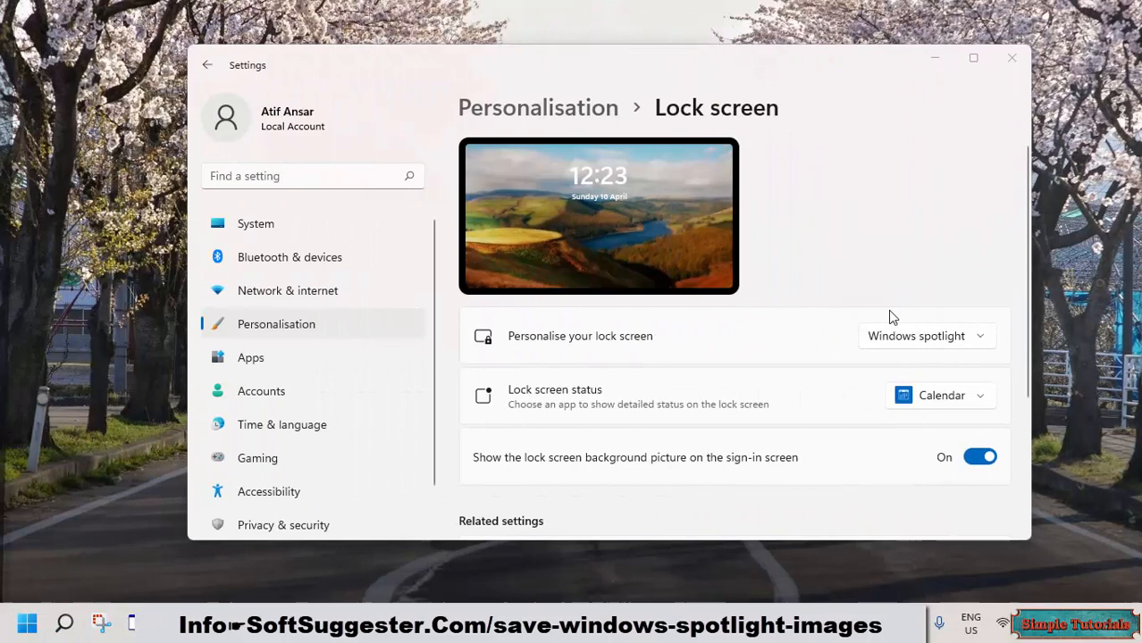
# - Review the lock screen background choices and keep Windows spotlight selected
pyautogui.click(925, 336)
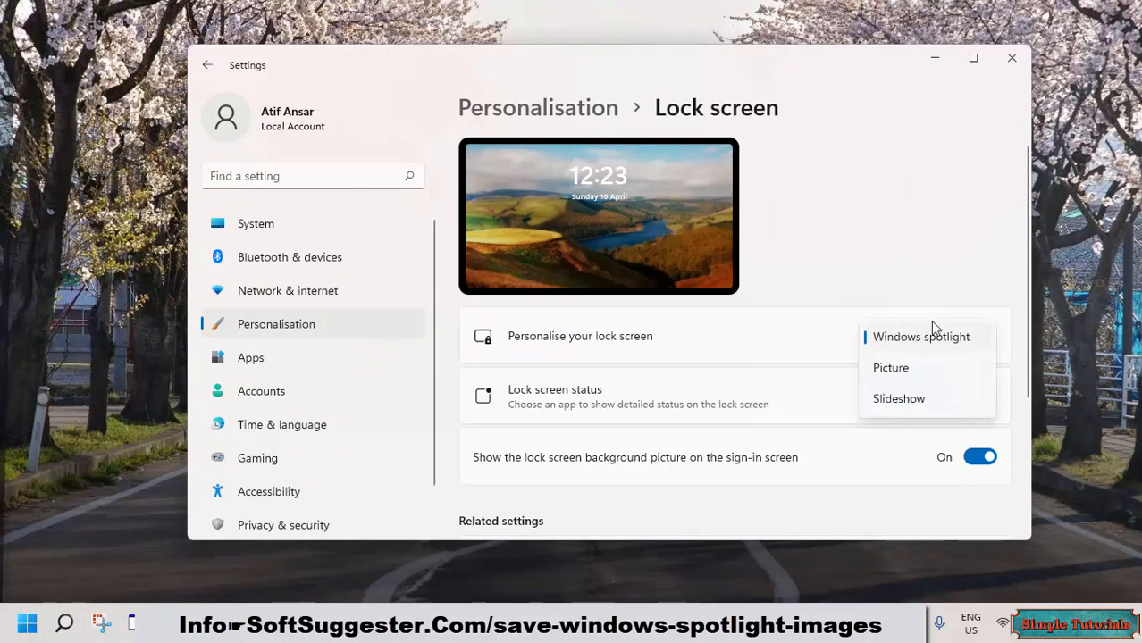
pyautogui.moveTo(938, 354)
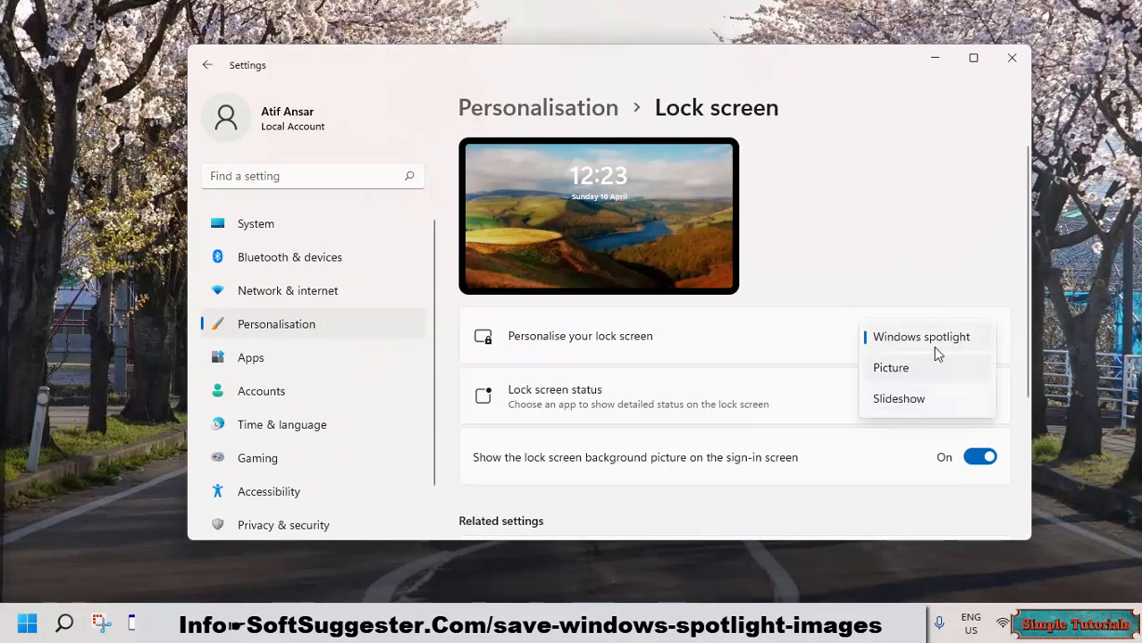
pyautogui.click(921, 337)
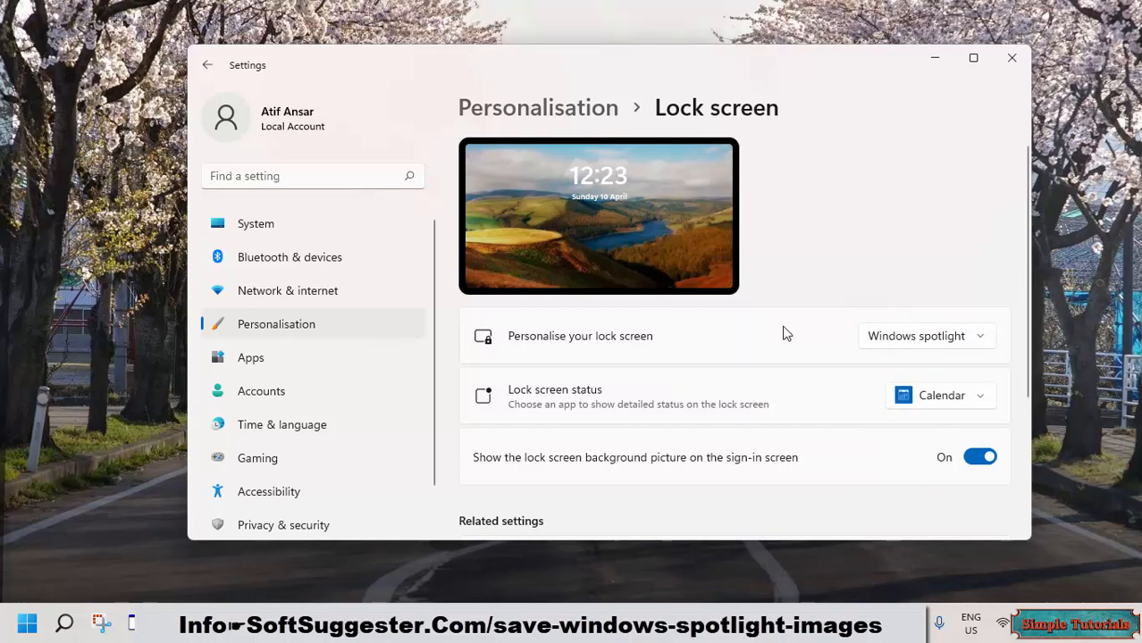
pyautogui.moveTo(1017, 82)
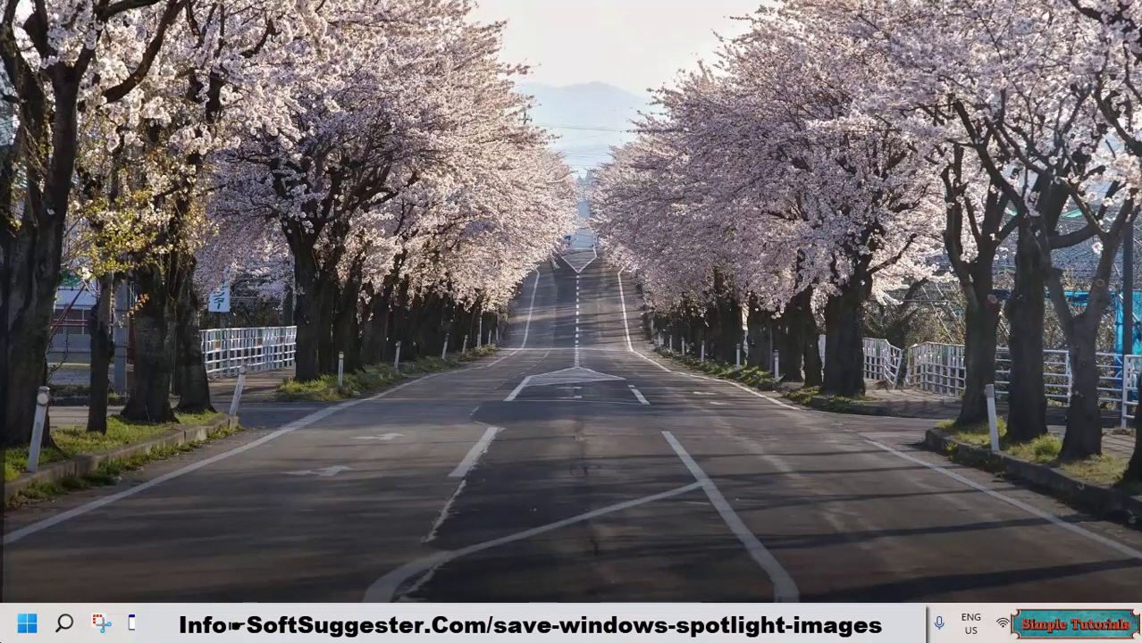
pyautogui.click(27, 624)
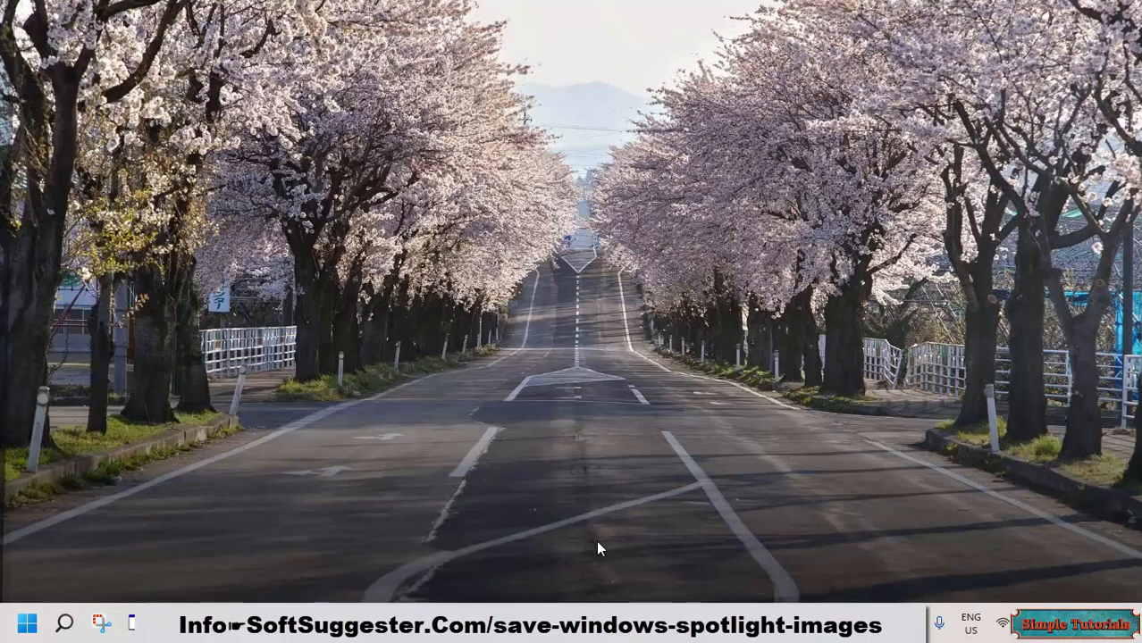
pyautogui.moveTo(602, 554)
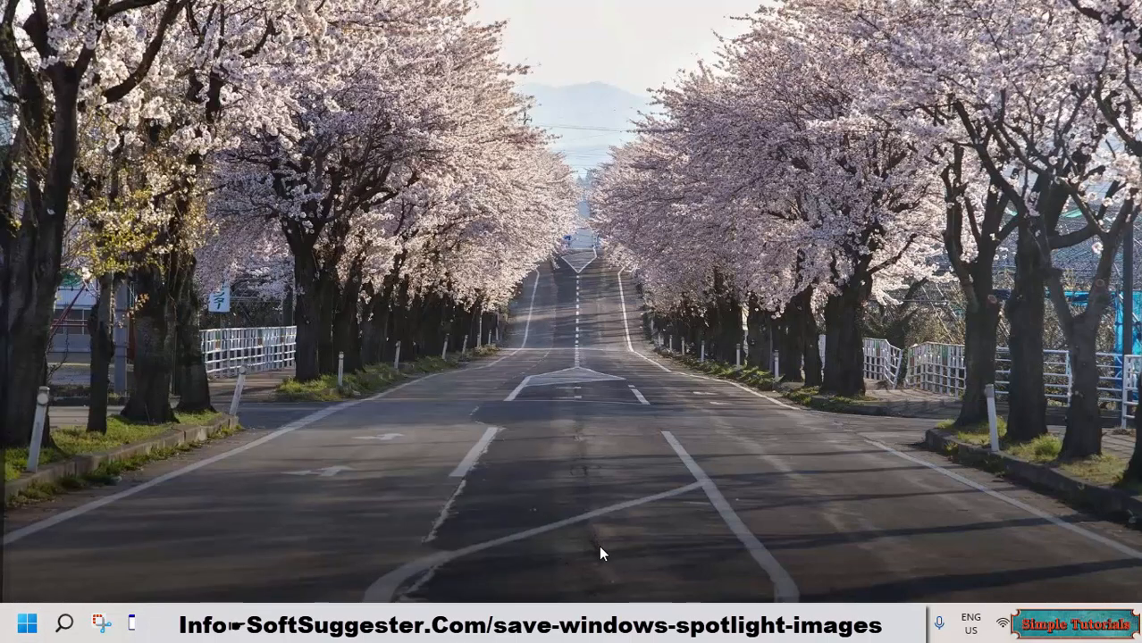
pyautogui.moveTo(622, 554)
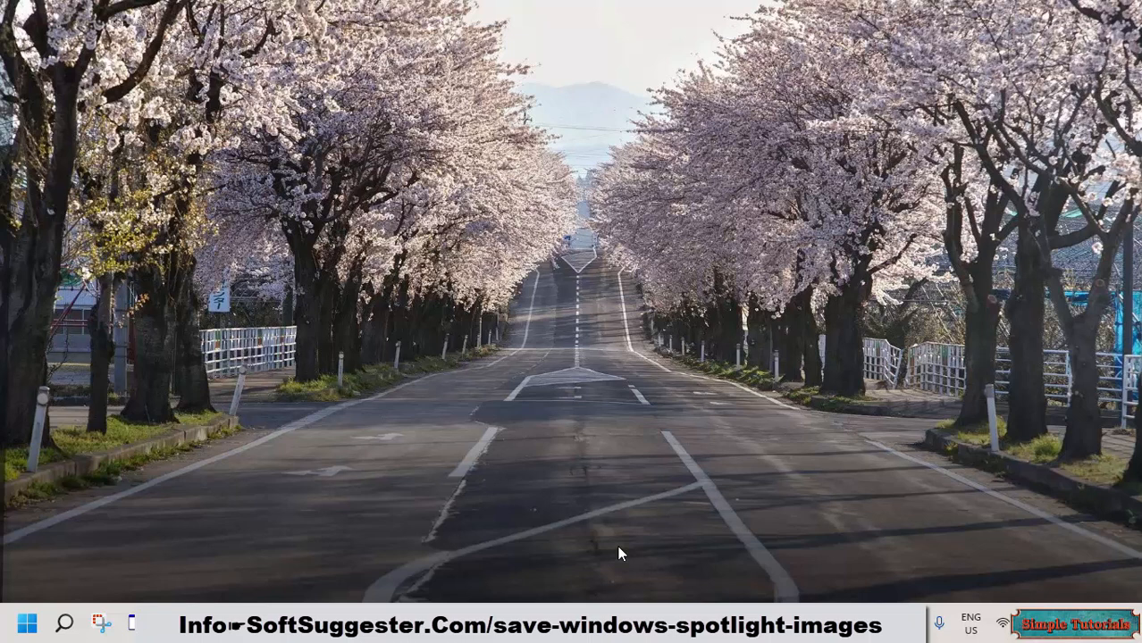
pyautogui.moveTo(620, 511)
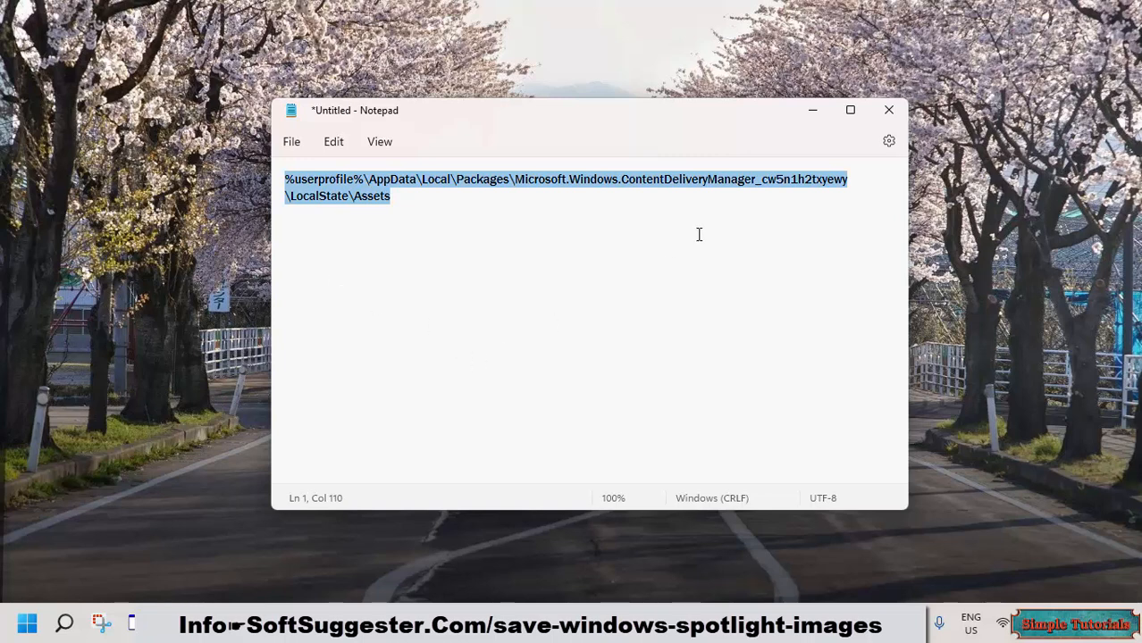
pyautogui.moveTo(689, 230)
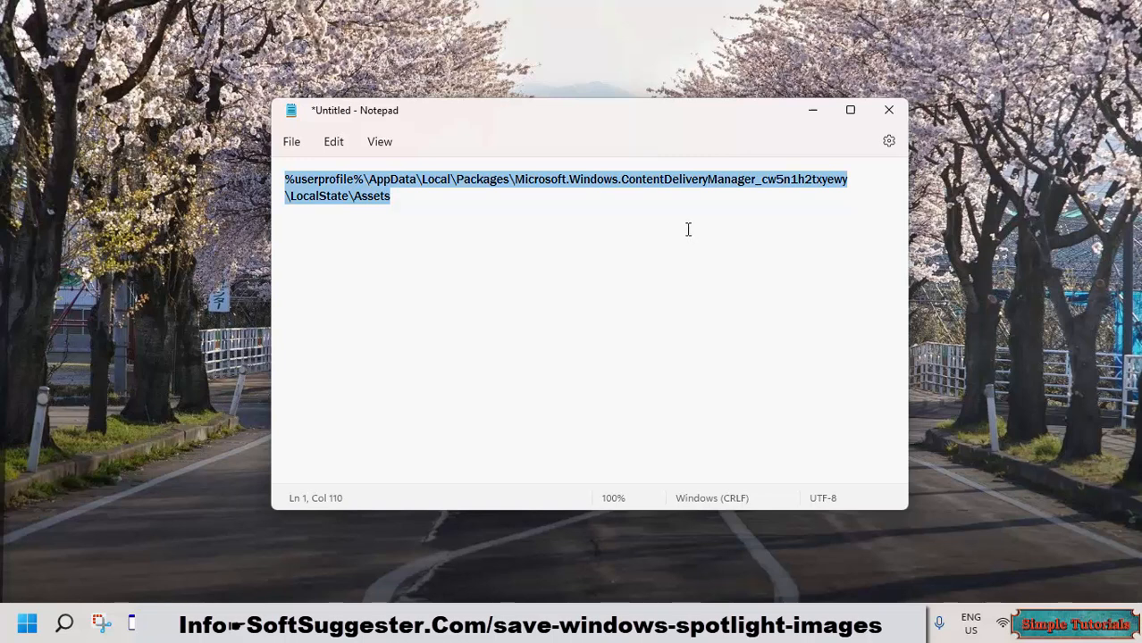
pyautogui.moveTo(639, 272)
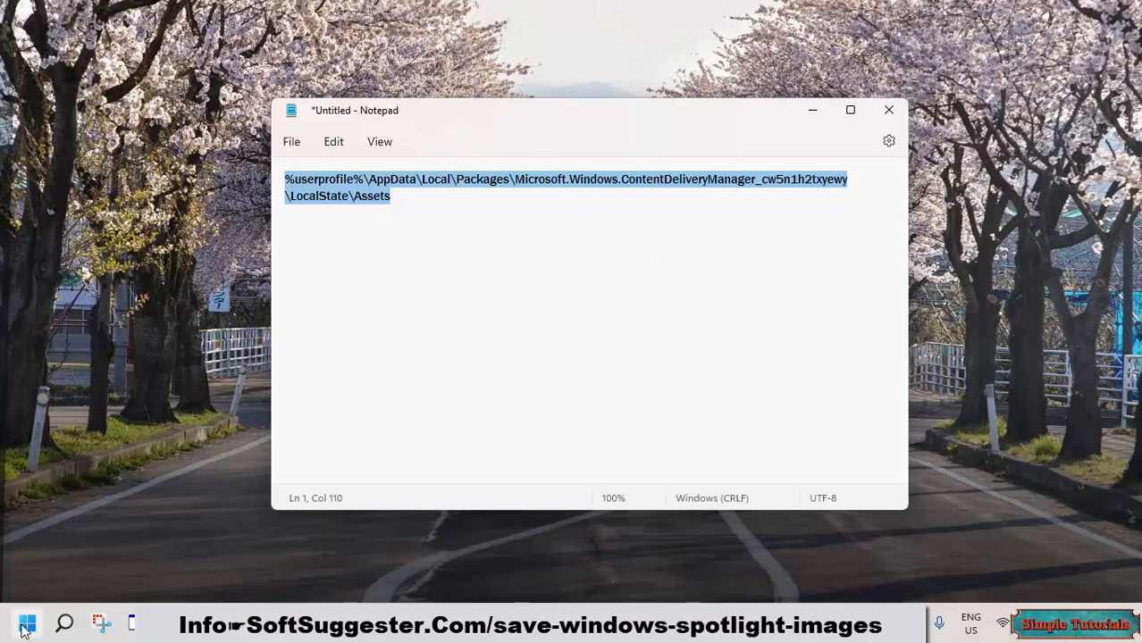
# - Search the LocalState Assets path from Start to open the Spotlight Assets folder
pyautogui.click(26, 624)
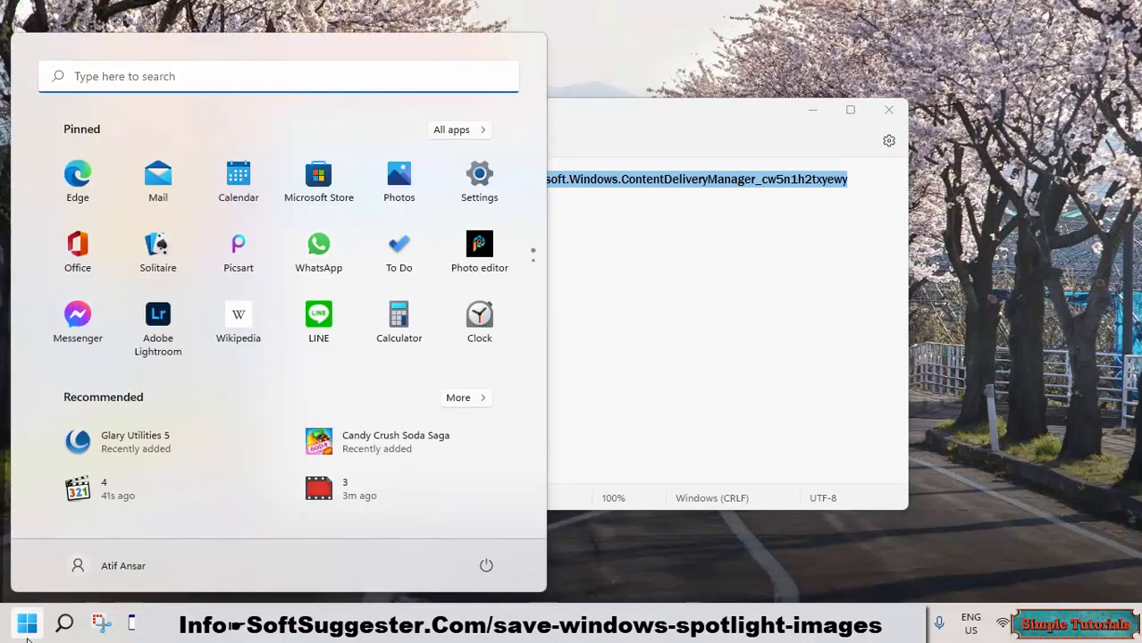
pyautogui.write('\\AppData\\Local\\Packages\\Microsoft.Windows.ContentDeliveryManager_cw5n1h2txyewy\\LocalState\\Assets')
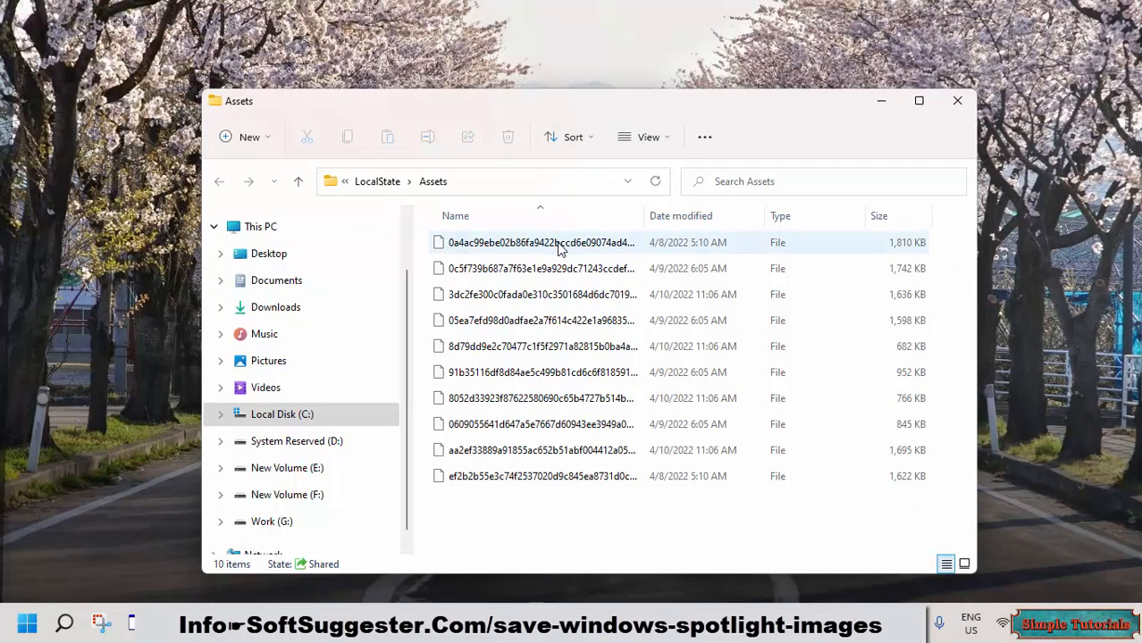
# - Inspect the copied Spotlight files and leave only the first one selected
pyautogui.click(540, 243)
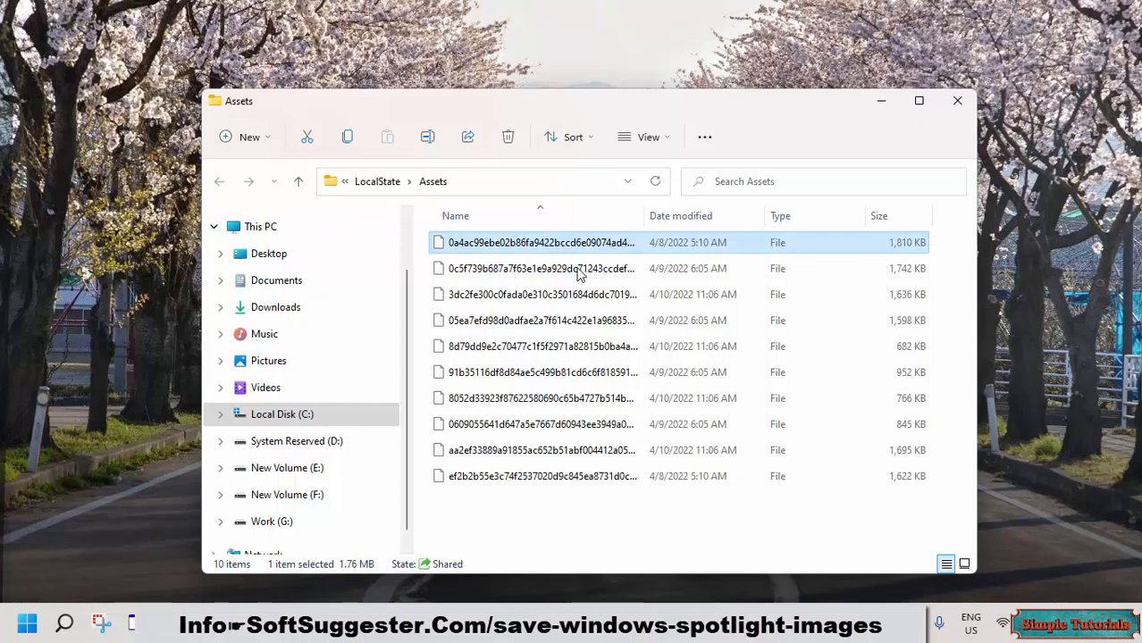
pyautogui.doubleClick(540, 242)
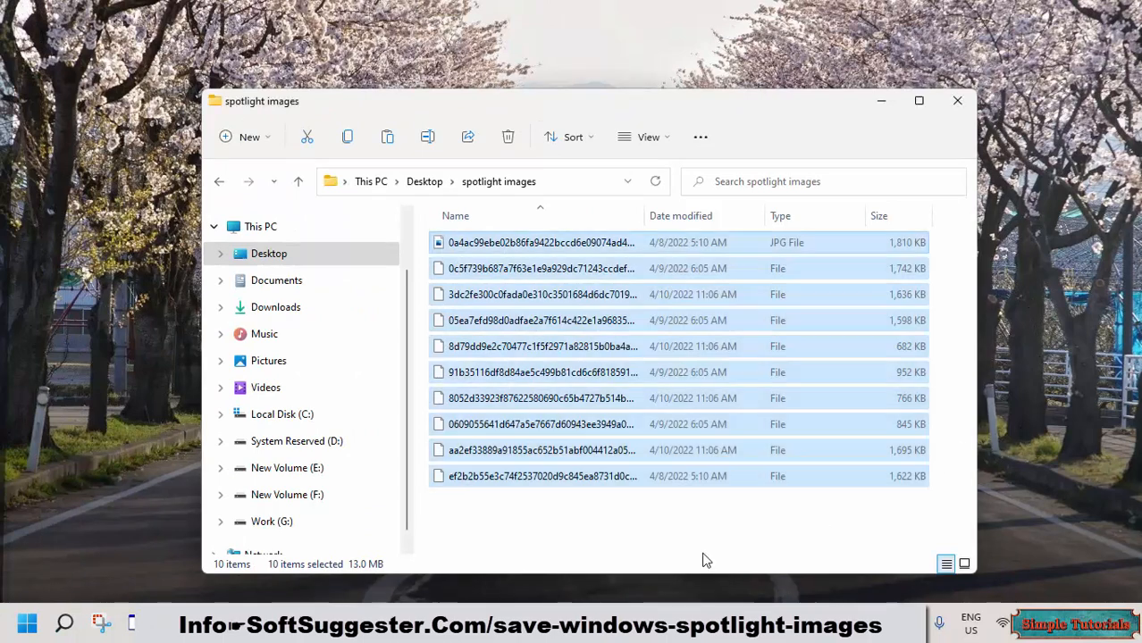
pyautogui.click(540, 242)
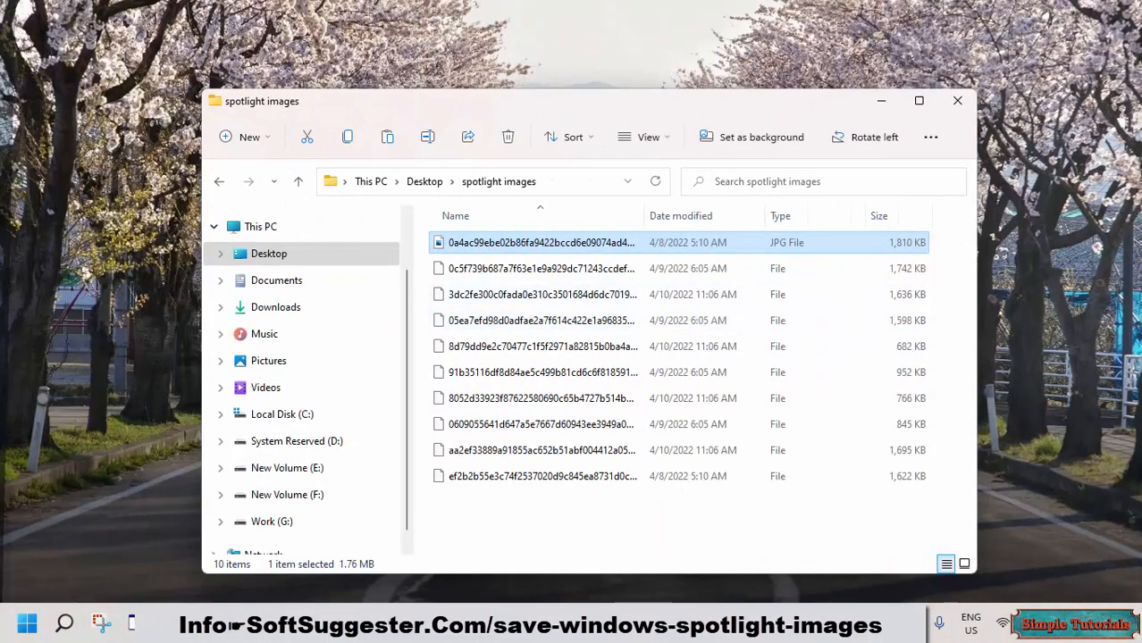
# - Search Start for cmd and run Command Prompt as administrator
pyautogui.click(26, 623)
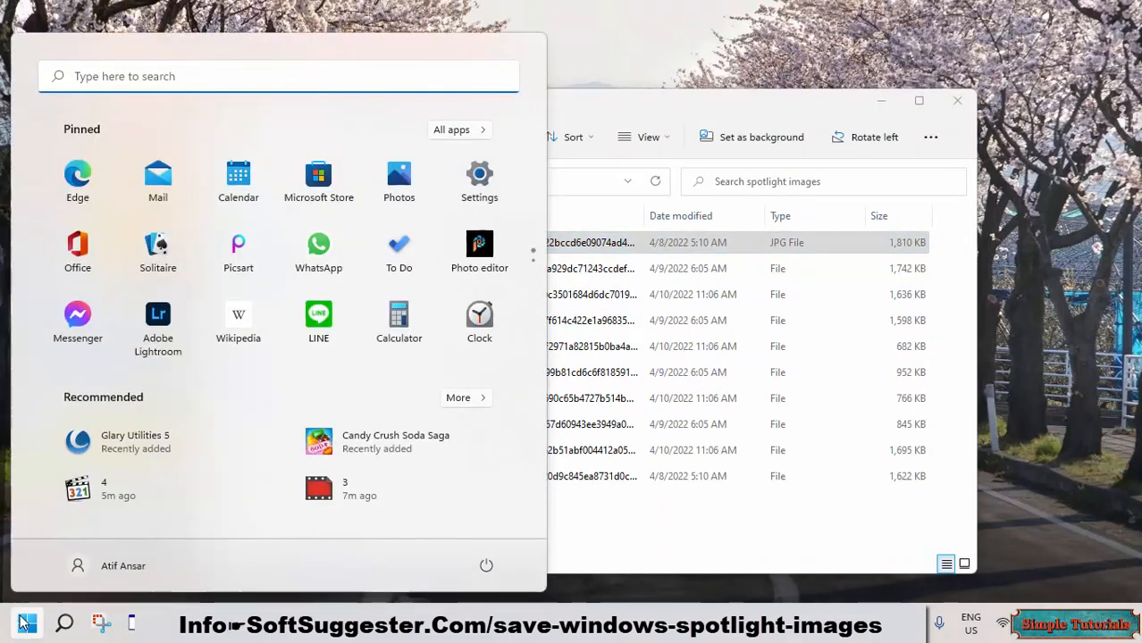
pyautogui.write('camera')
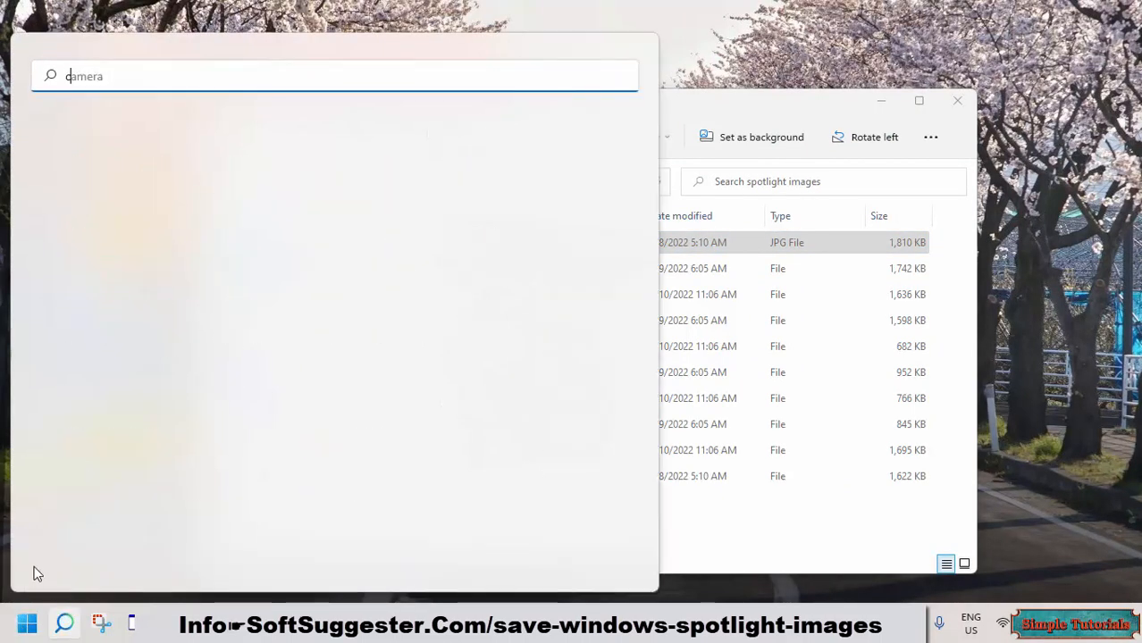
pyautogui.write('cmd')
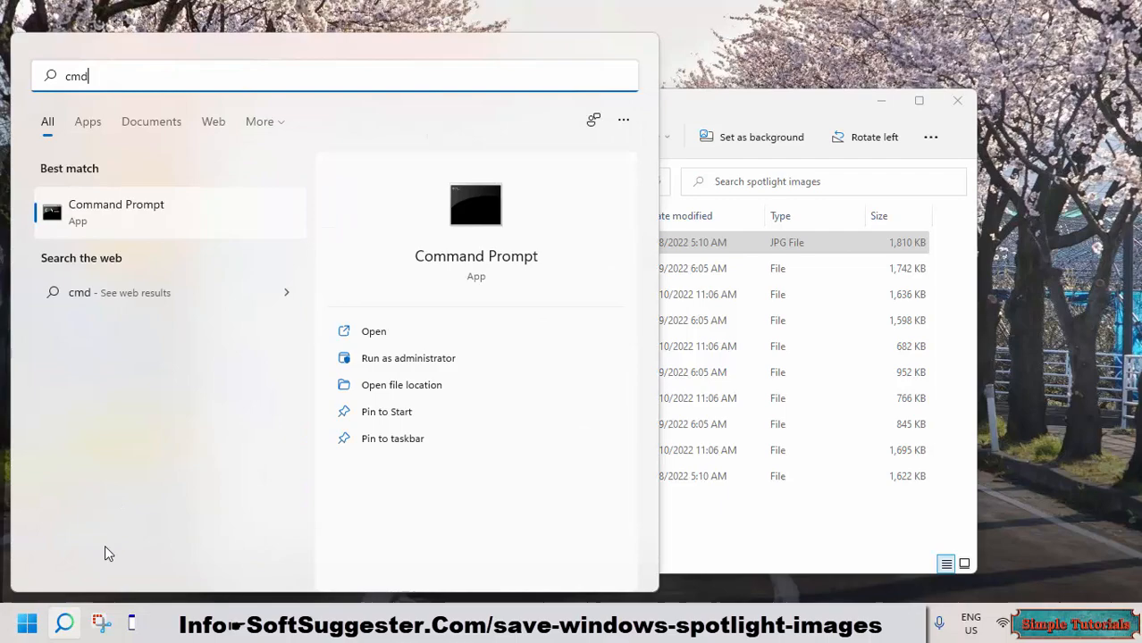
pyautogui.moveTo(425, 364)
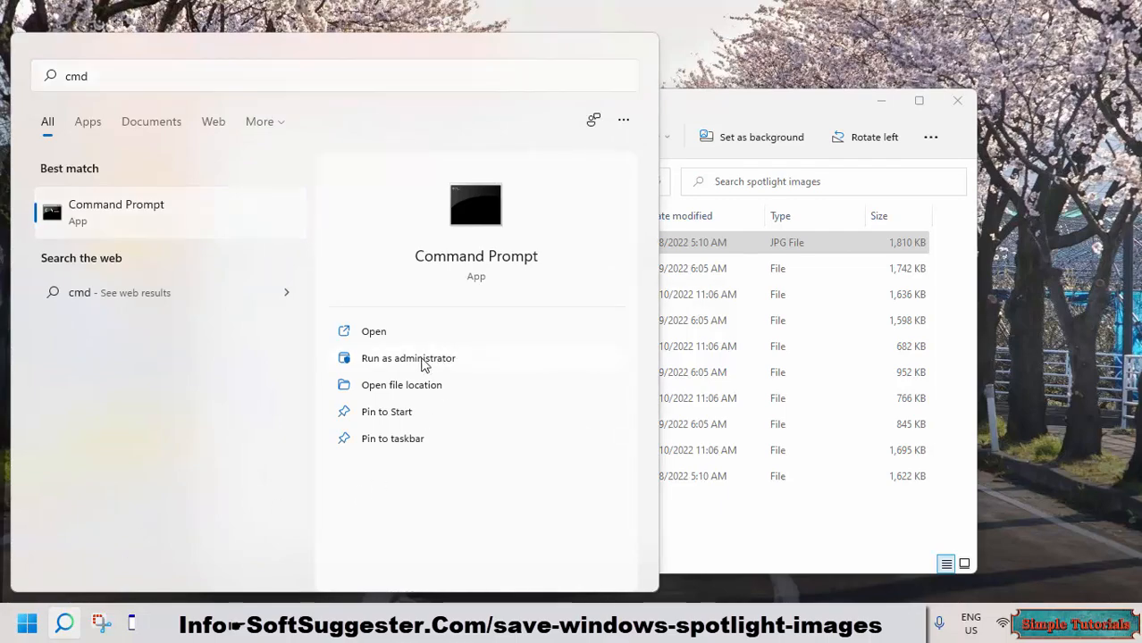
pyautogui.click(408, 359)
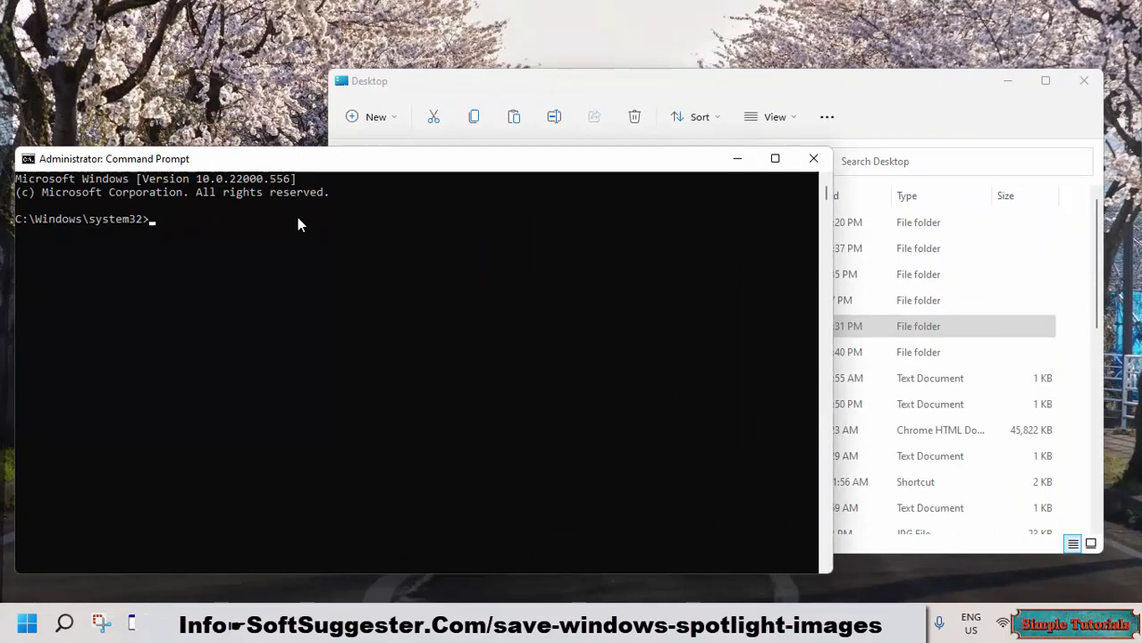
# - cd into the spotlight images folder path and run Ren *.* *.jpg
pyautogui.write('cd')
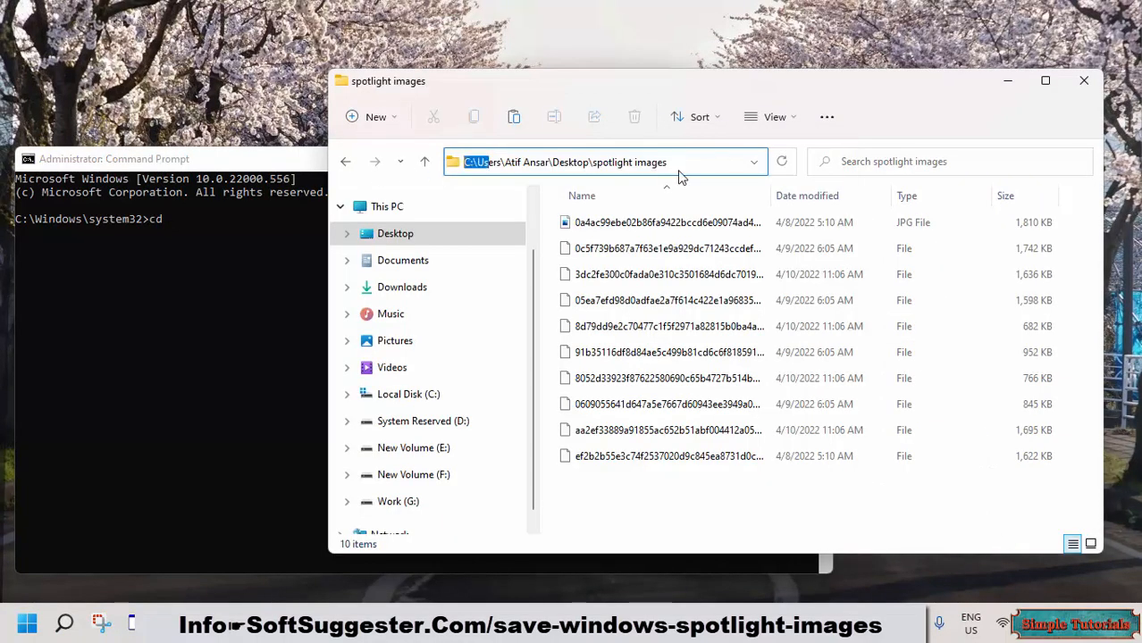
pyautogui.rightClick(581, 162)
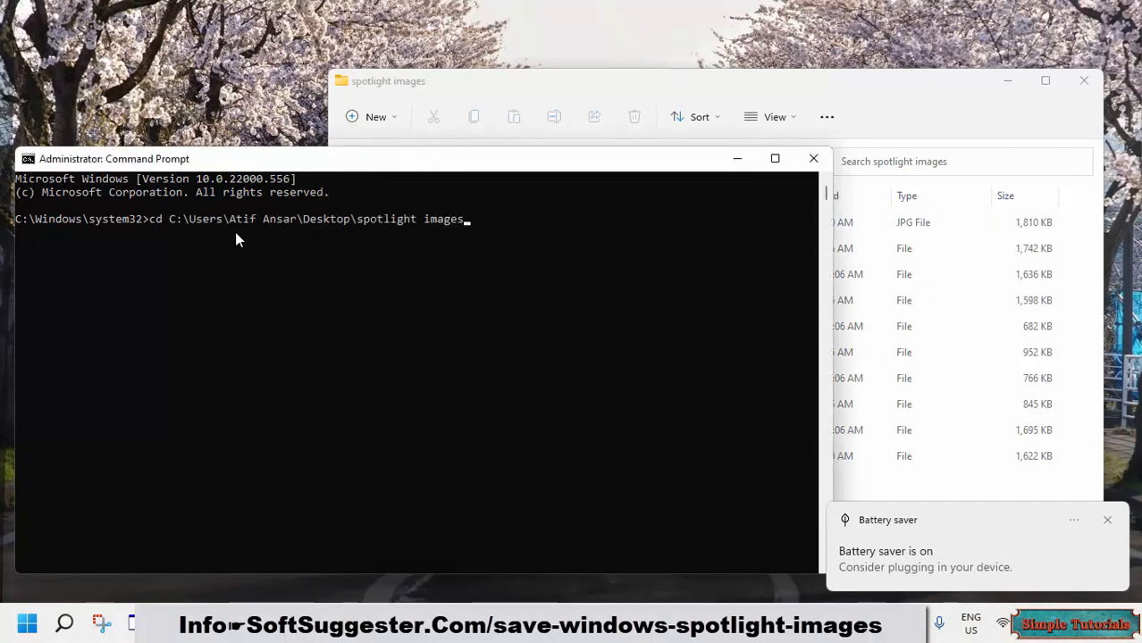
pyautogui.press('Enter')
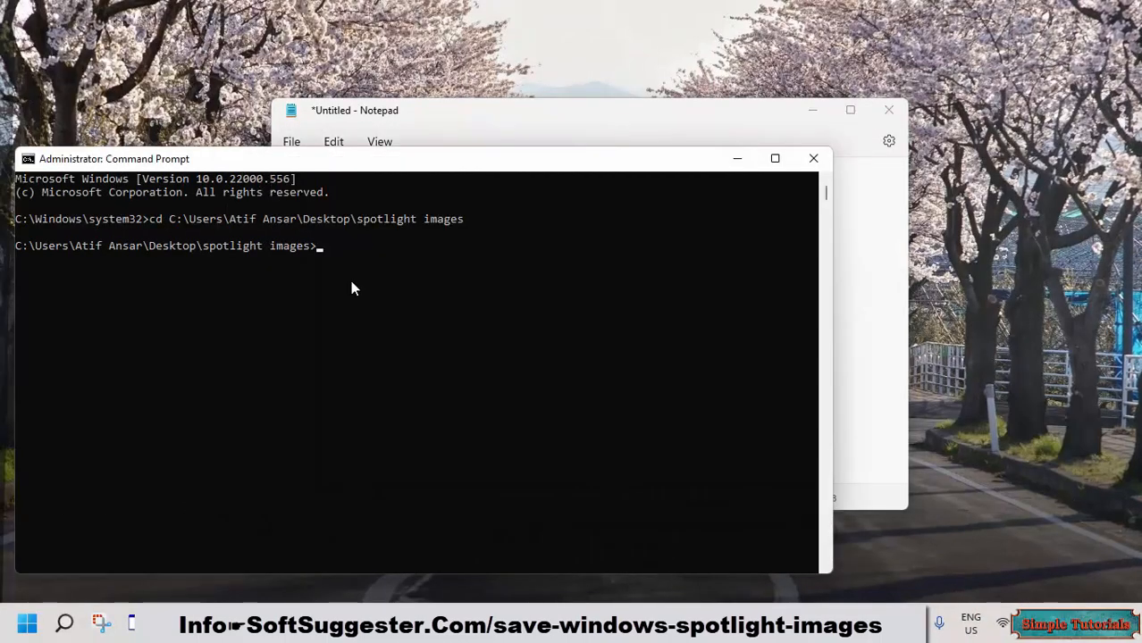
pyautogui.write('Ren *.* *.jpg')
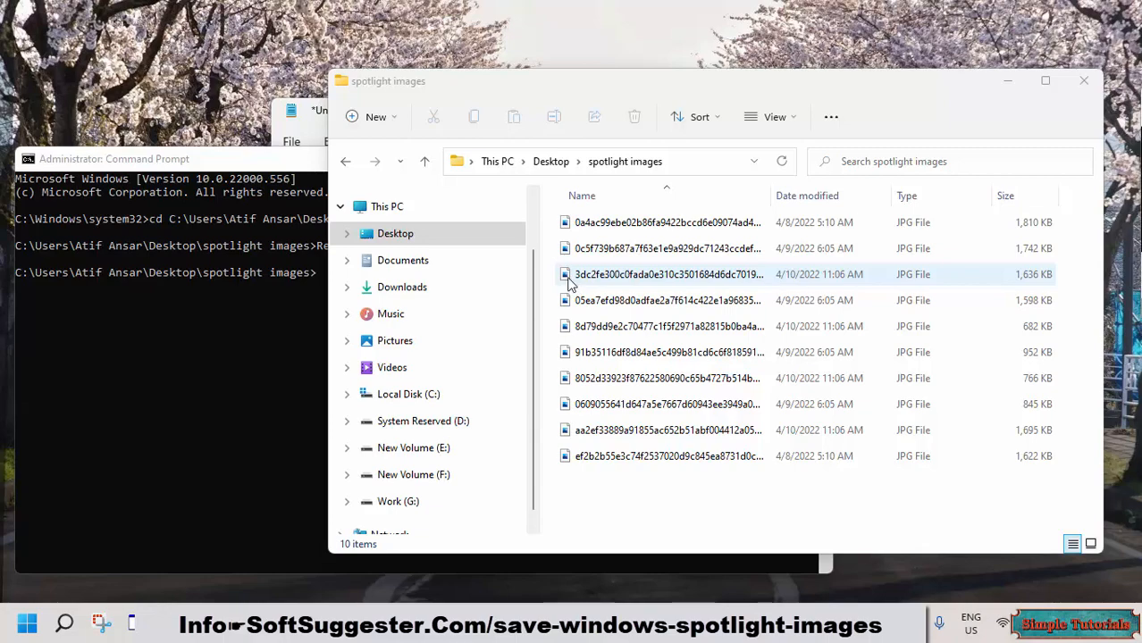
# - View one renamed JPG in Photos, then close Photos, Command Prompt and Notepad unsaved
pyautogui.doubleClick(668, 275)
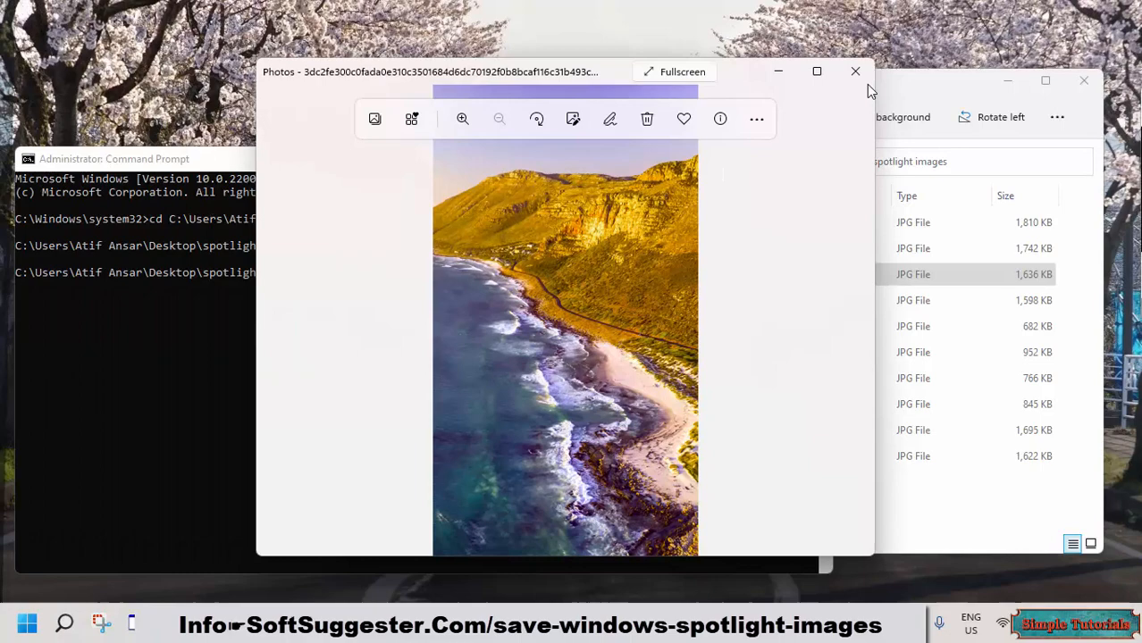
pyautogui.click(854, 71)
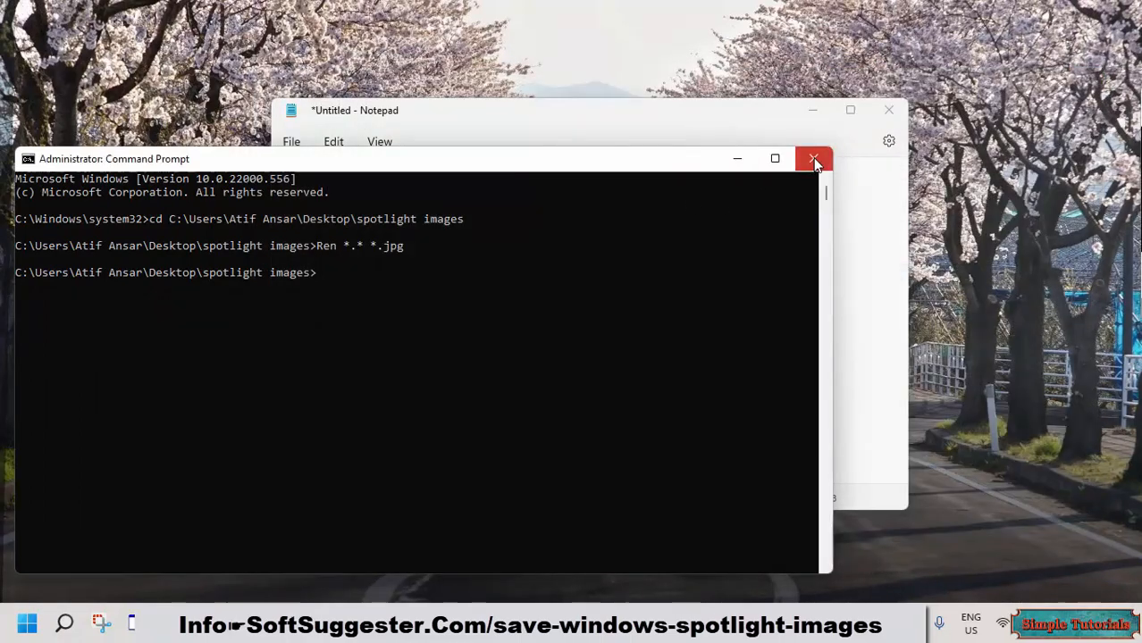
pyautogui.click(814, 159)
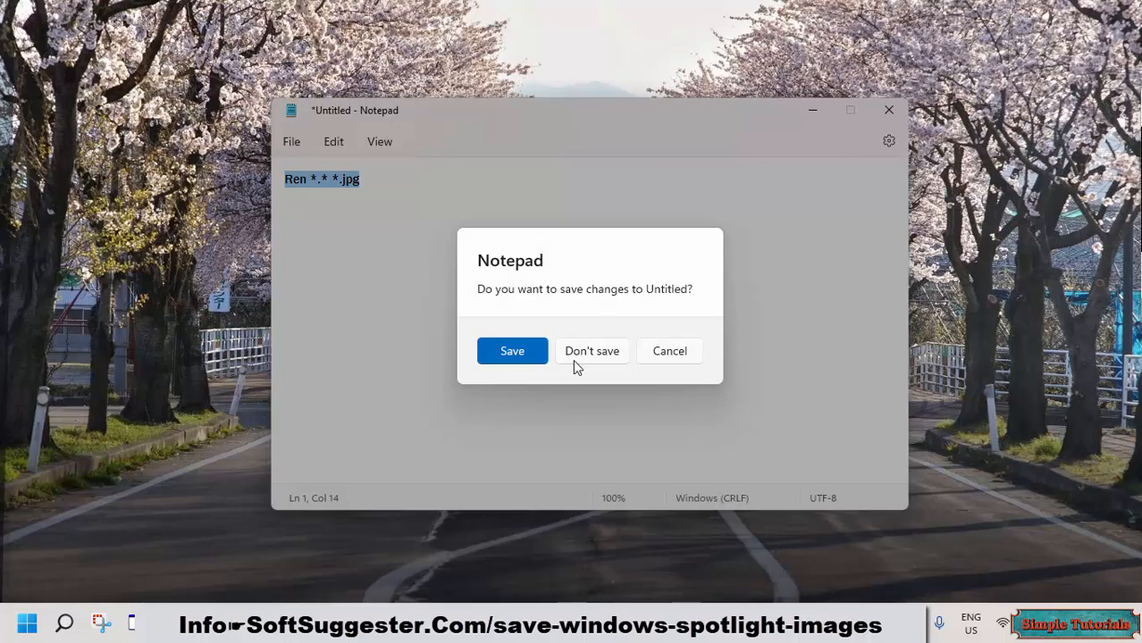
pyautogui.click(591, 350)
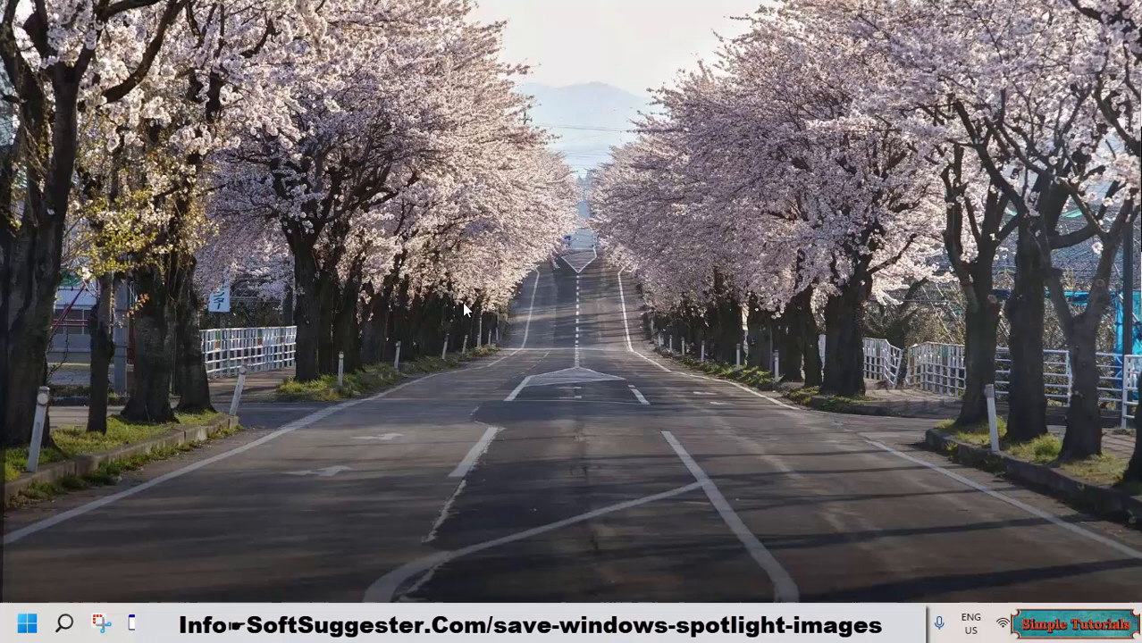
pyautogui.moveTo(490, 309)
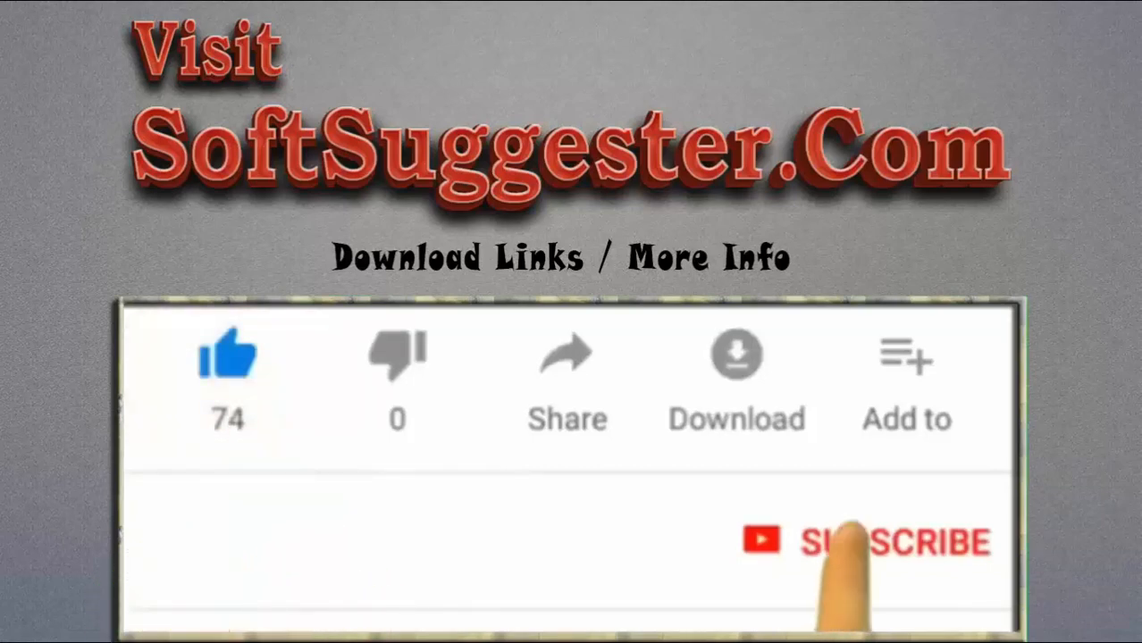
pyautogui.click(867, 542)
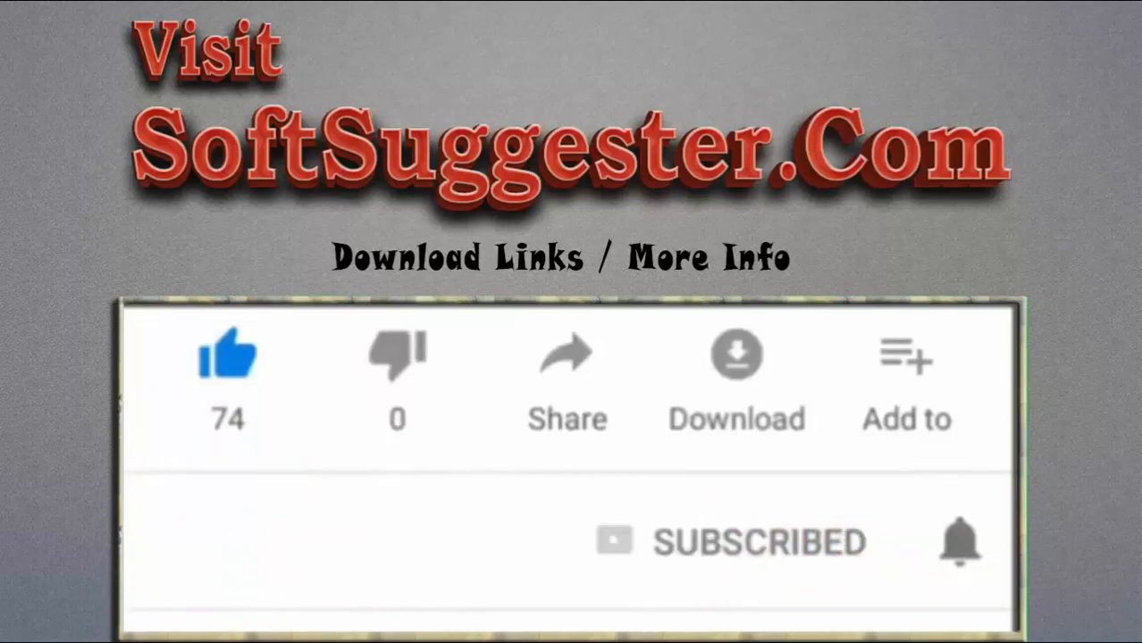